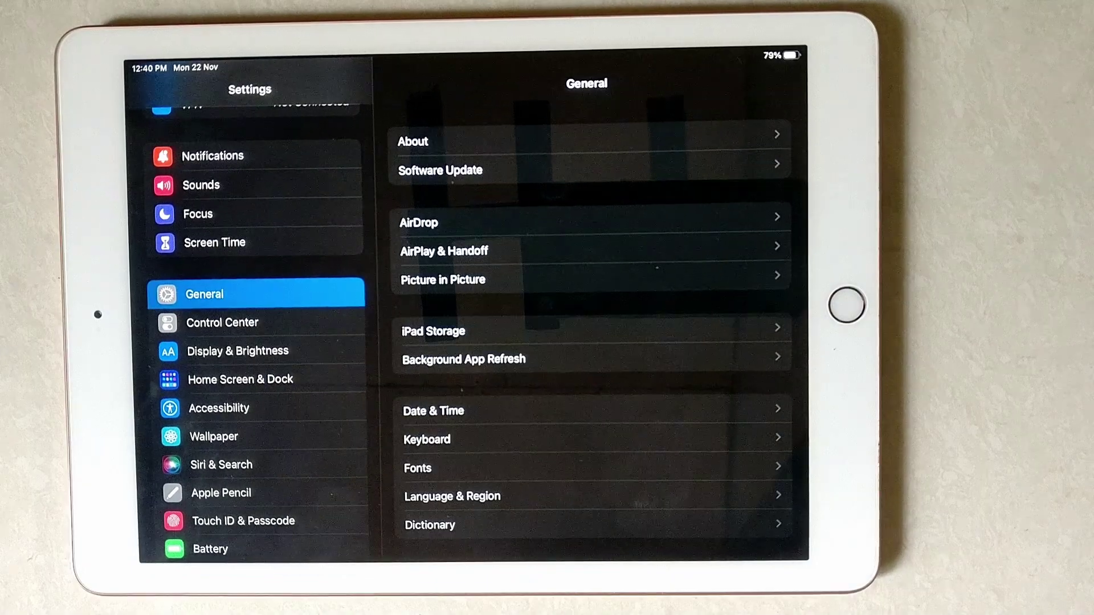
Go to General > Keyboard and scroll to the Dictation section with Enable Dictation
left_click(426, 440)
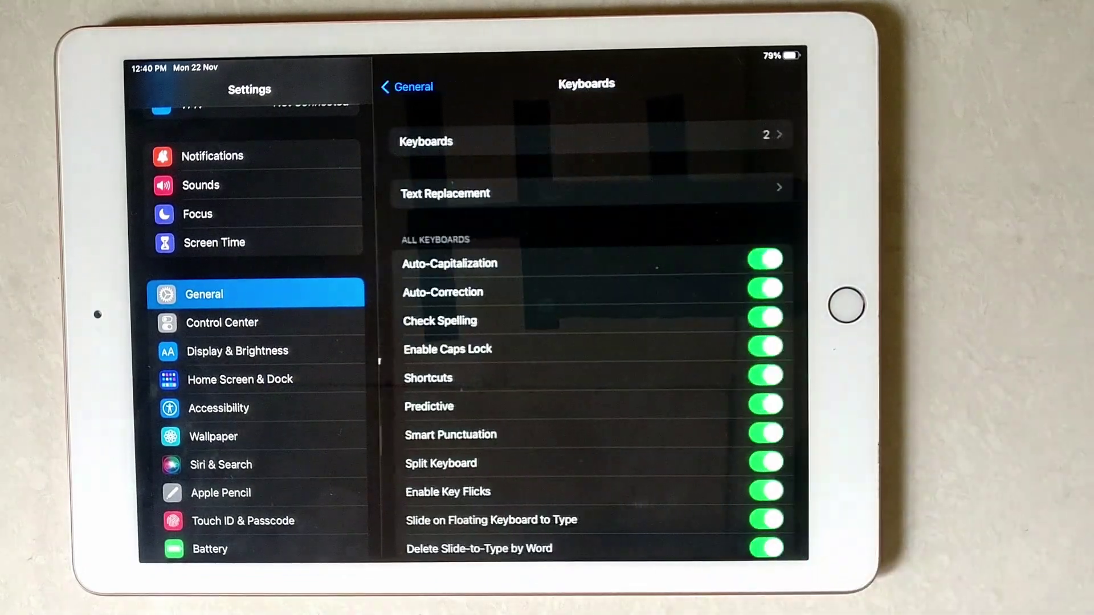
scroll("down", 3)
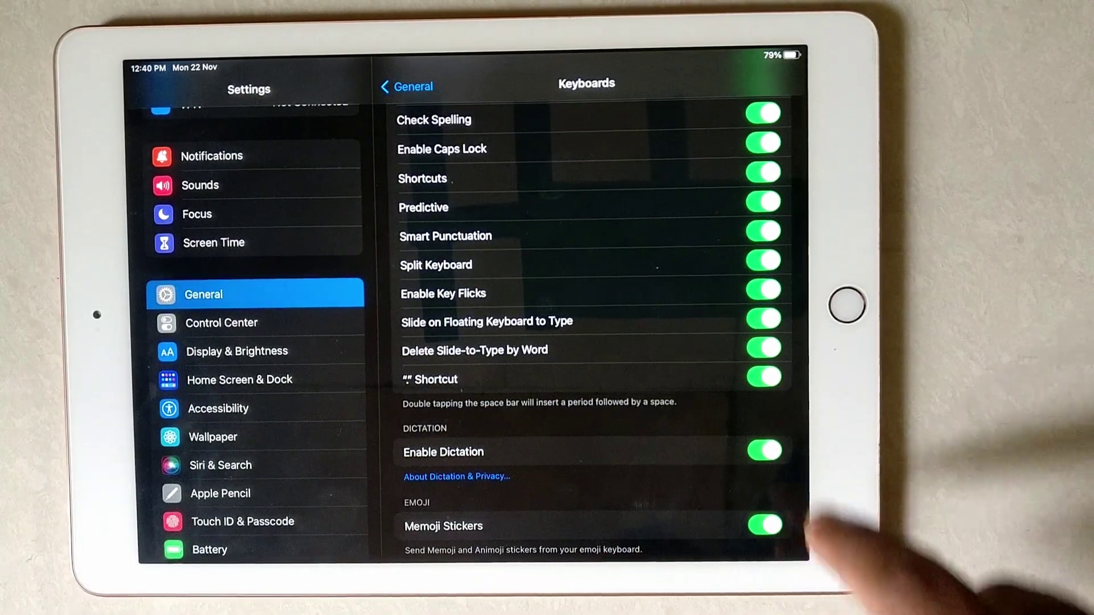
Switch Enable Dictation off, confirm Turn Off Dictation, then switch it back on to trigger the prompt
left_click(767, 449)
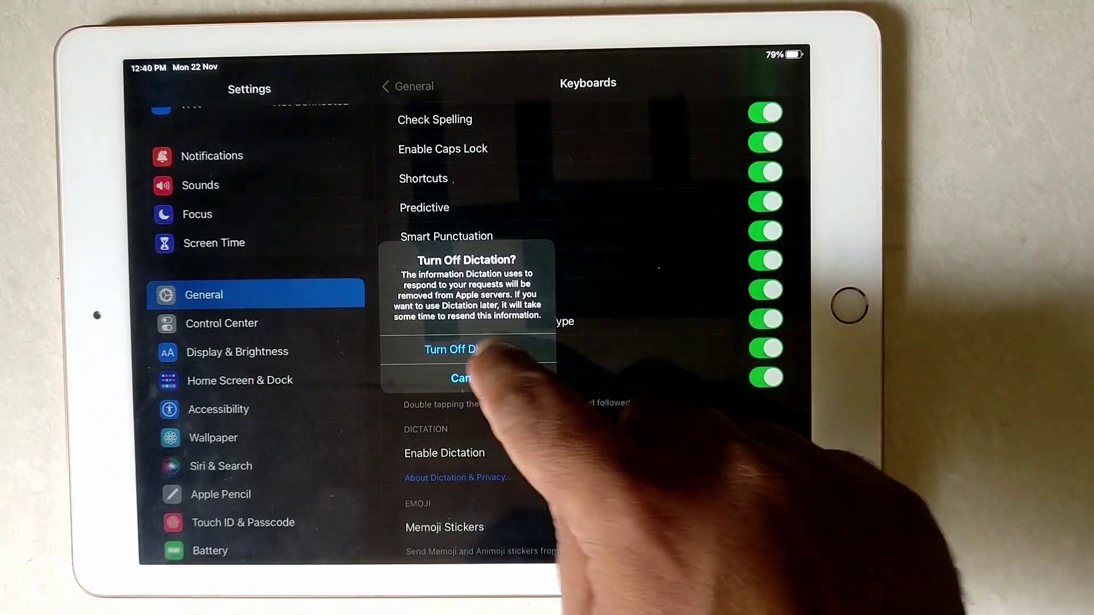
left_click(458, 347)
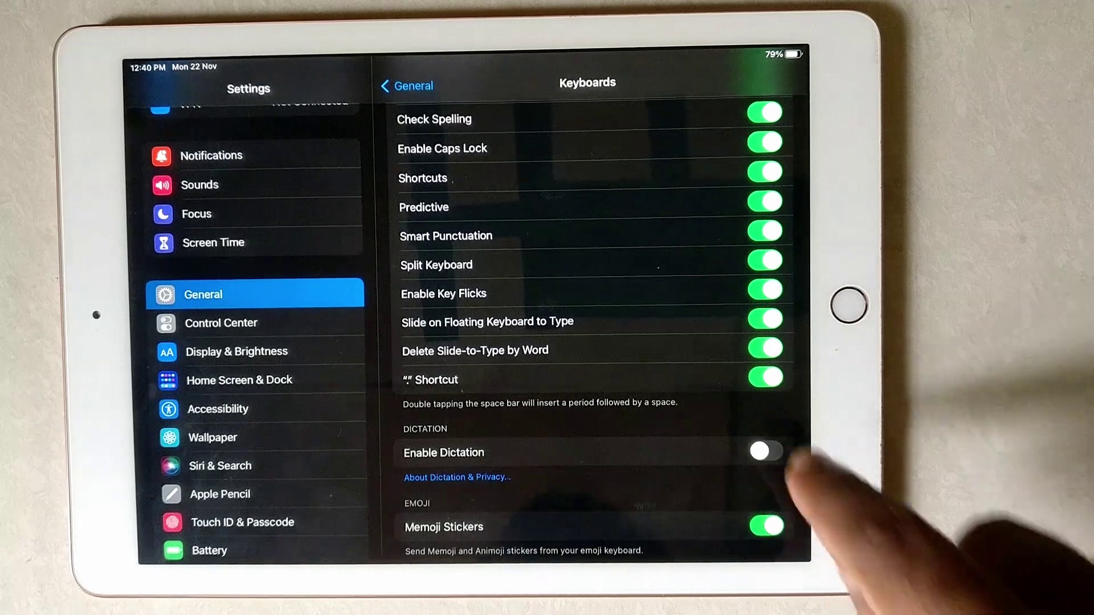
left_click(770, 449)
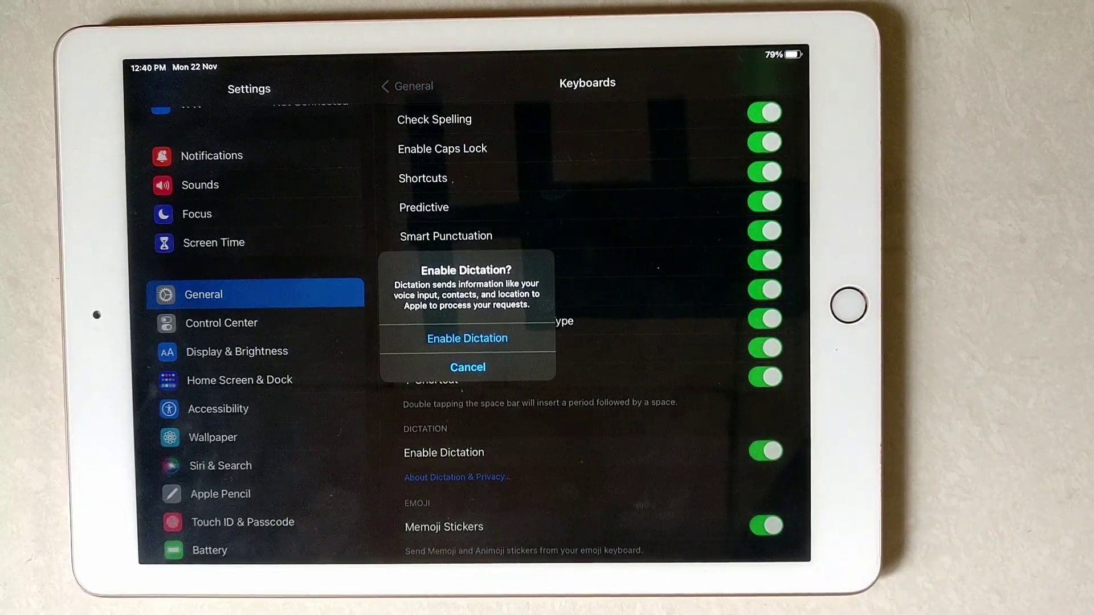